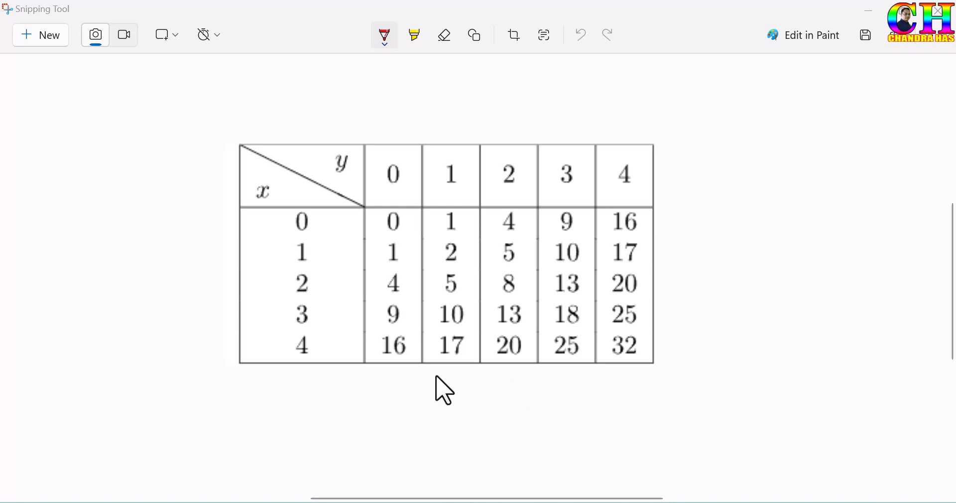
pyautogui.moveTo(469, 405)
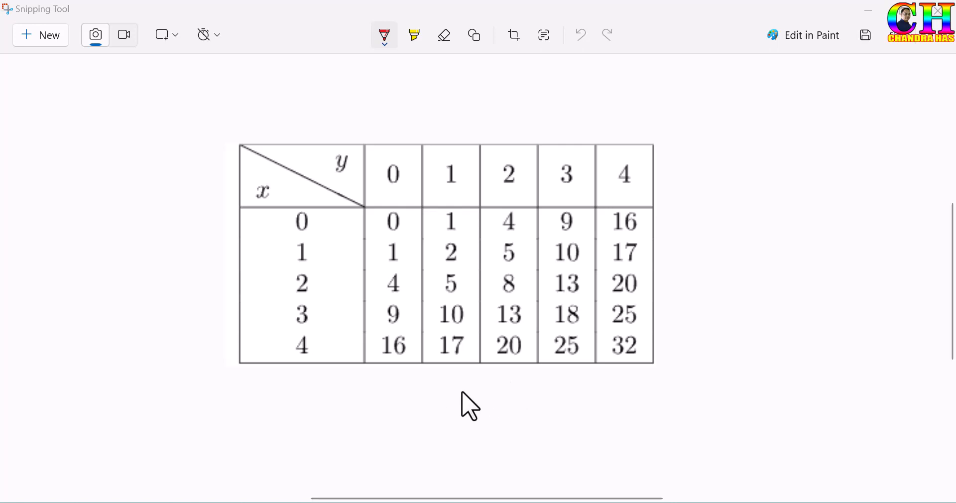
pyautogui.moveTo(288, 272)
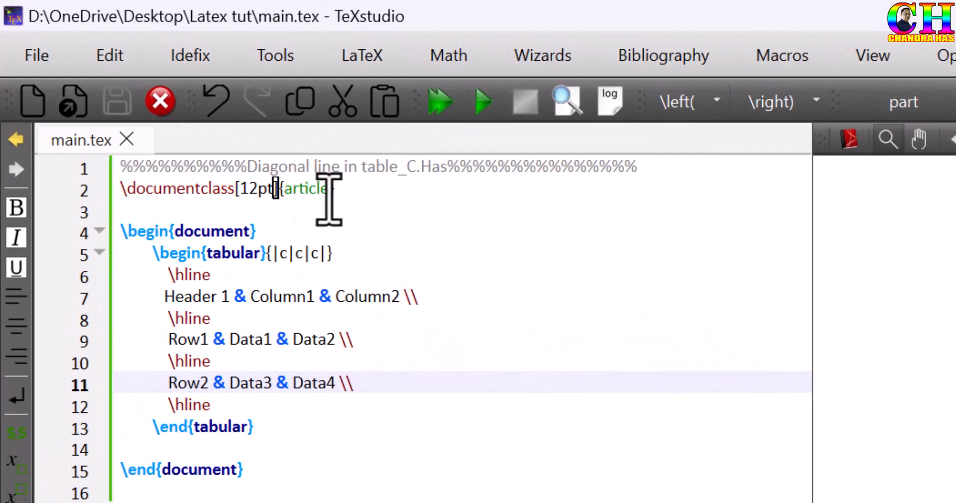
# - Add \usepackage{diagbox} on a new line below the article document class
pyautogui.doubleClick(306, 188)
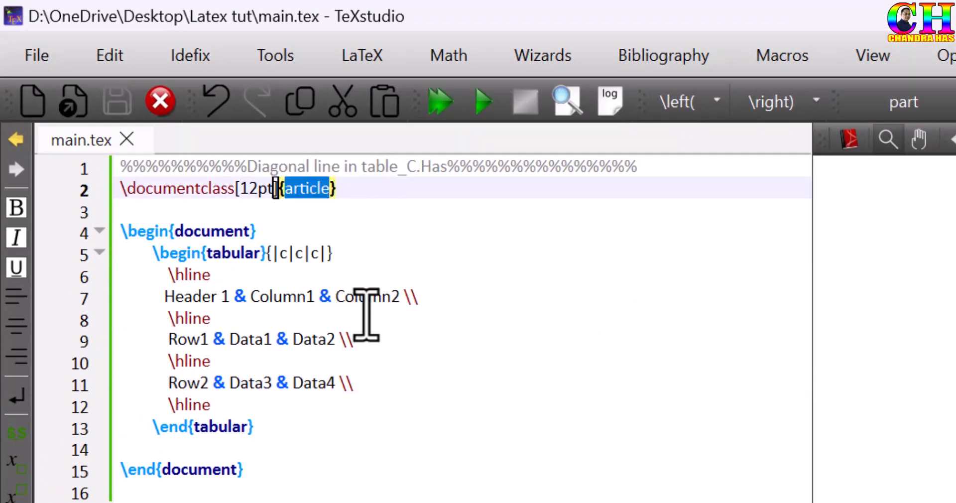
pyautogui.moveTo(155, 253); pyautogui.dragTo(277, 383)
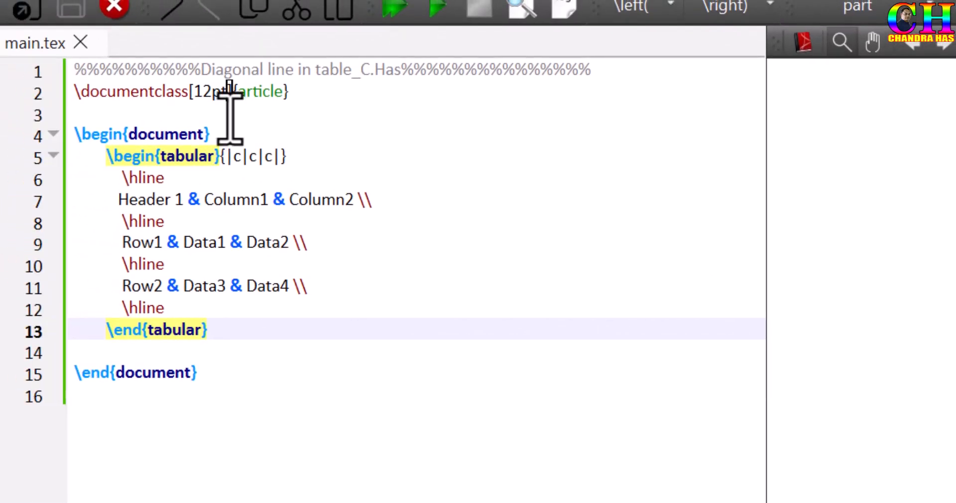
pyautogui.click(82, 114)
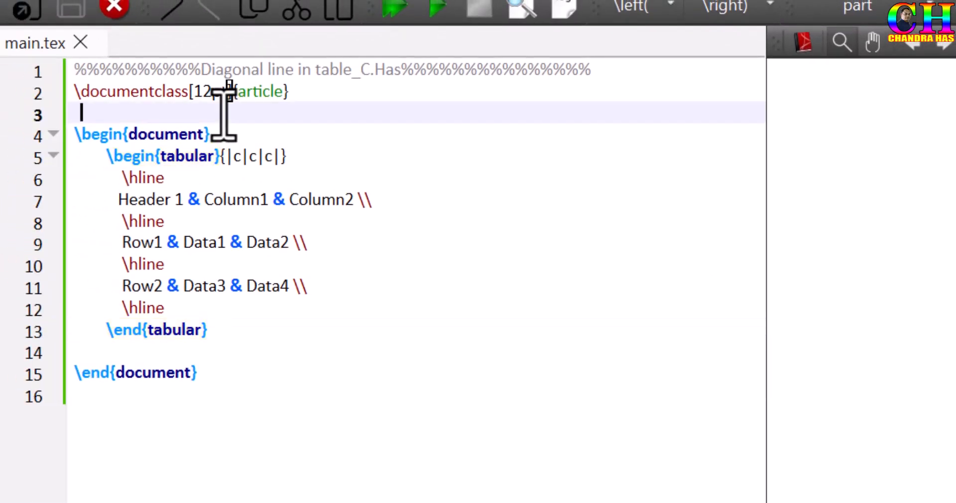
pyautogui.write('\\usepackage{package}')
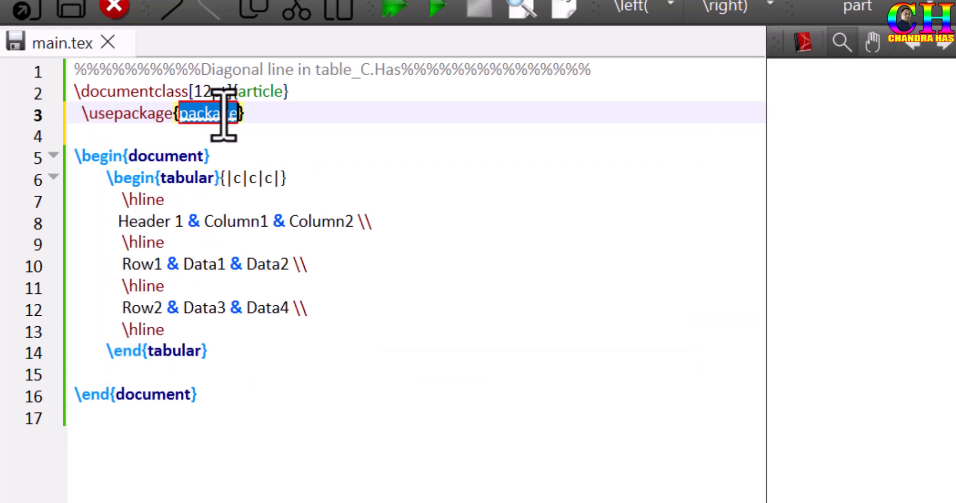
pyautogui.write('diagbox')
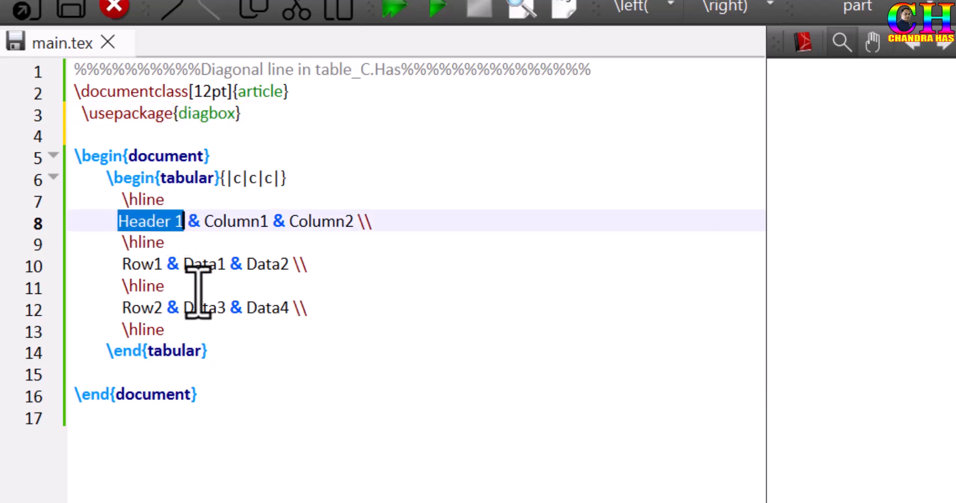
# - Turn the first header cell into \diagbox[dir=NE]{Header 1}{Header 2} and compile the preview
pyautogui.write('\\diagbox{')
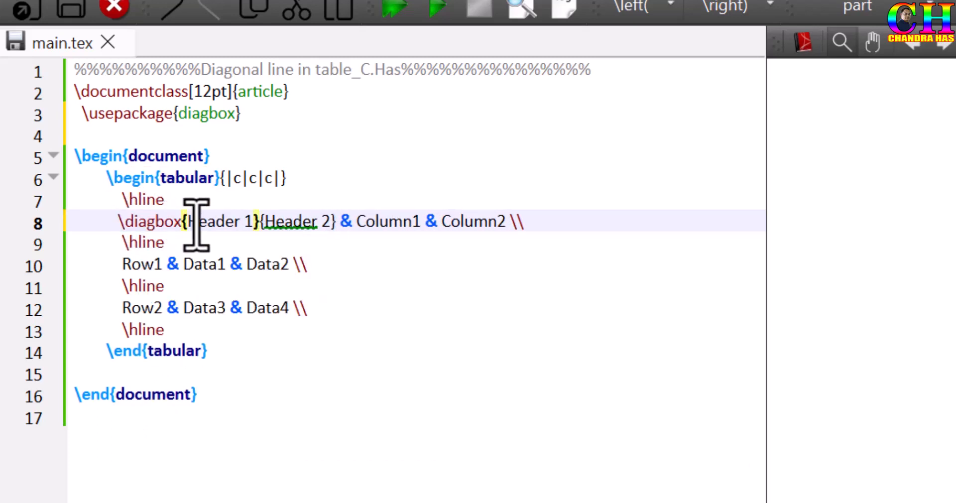
pyautogui.doubleClick(282, 221)
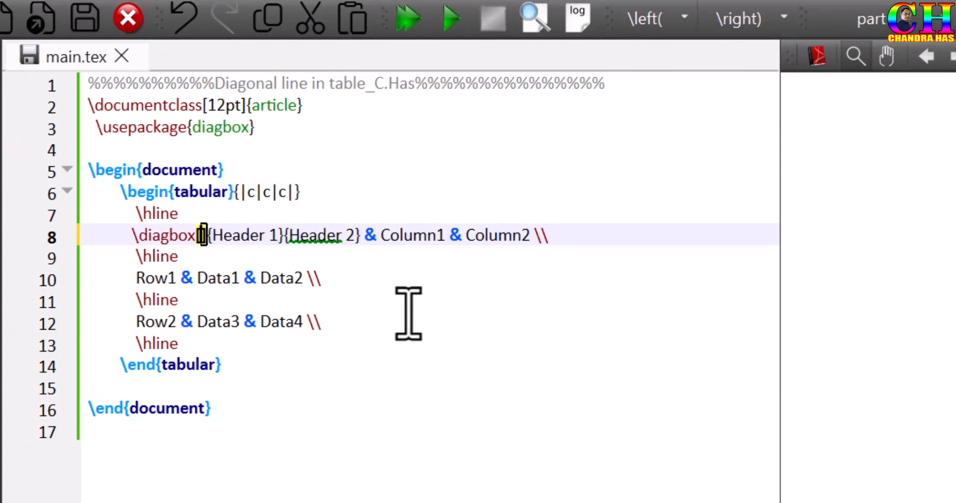
pyautogui.write('[dir=N')
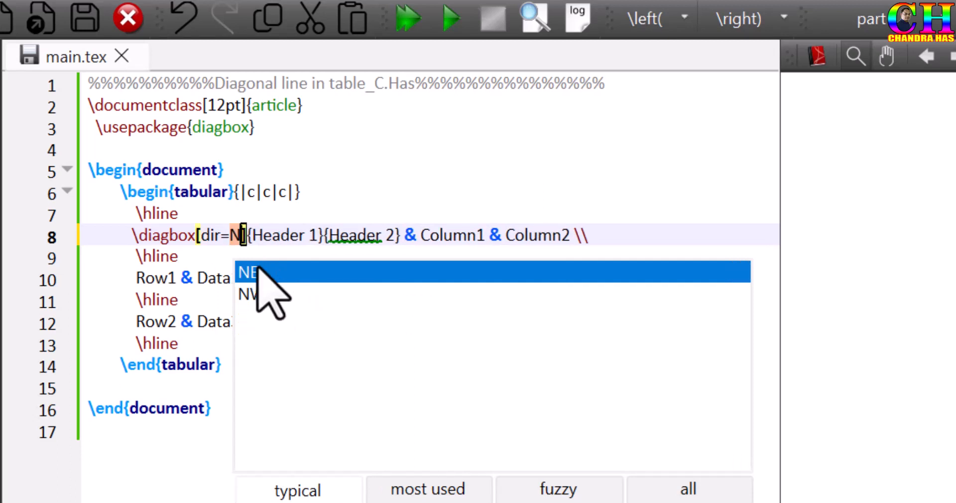
pyautogui.click(247, 273)
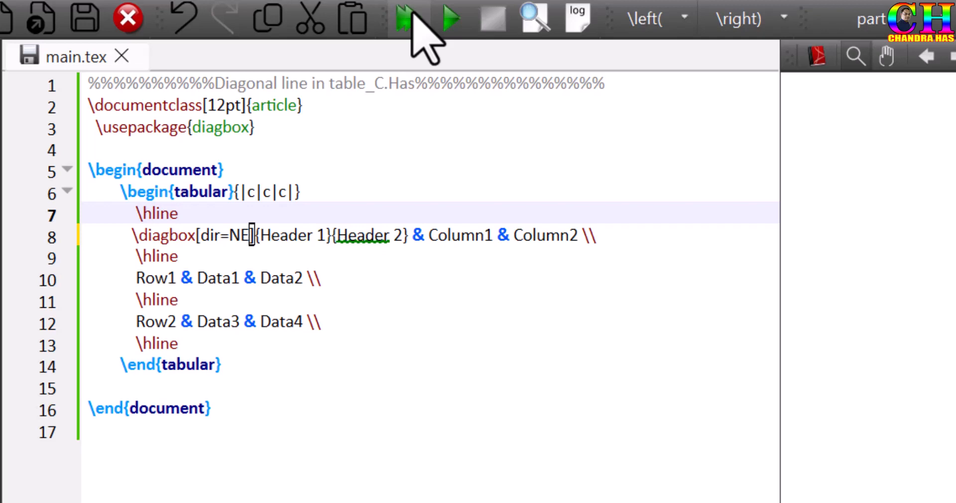
pyautogui.click(401, 18)
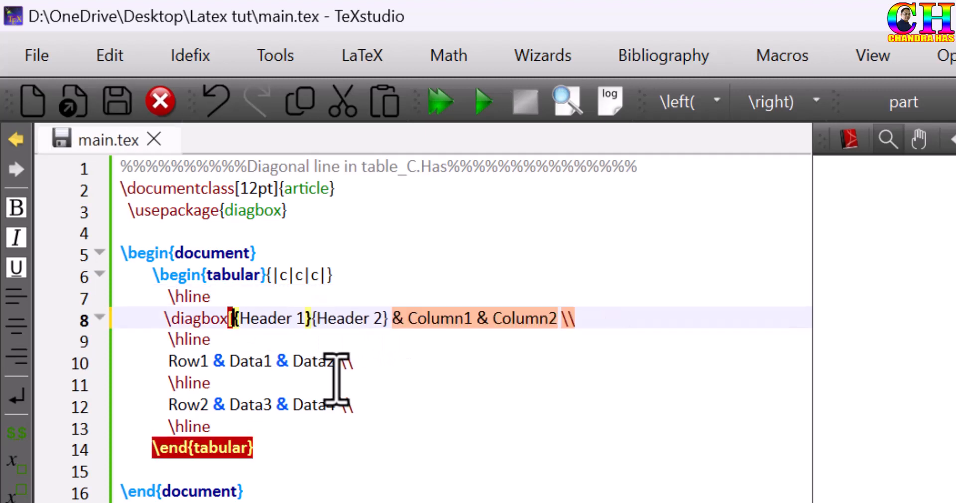
# - Set the diagbox options to a 1pt line width and red line colour
pyautogui.write('[linewidth=')
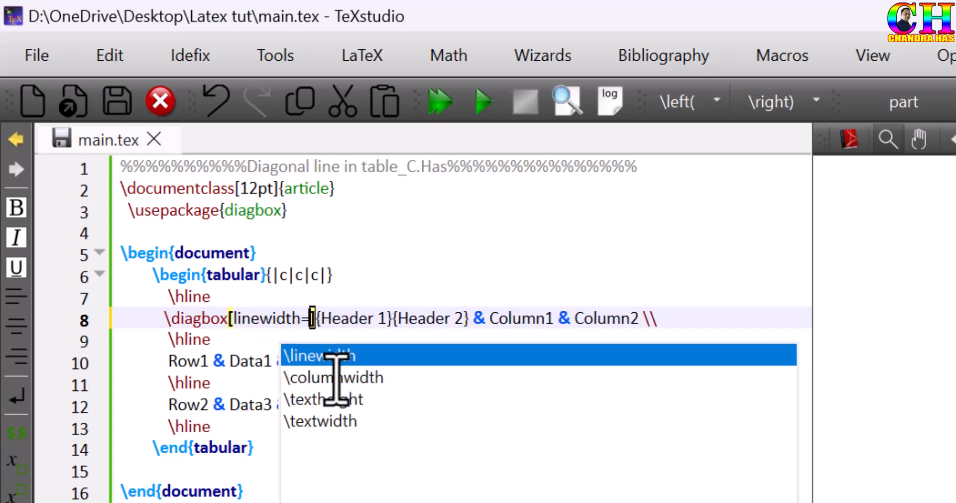
pyautogui.write('2pt')
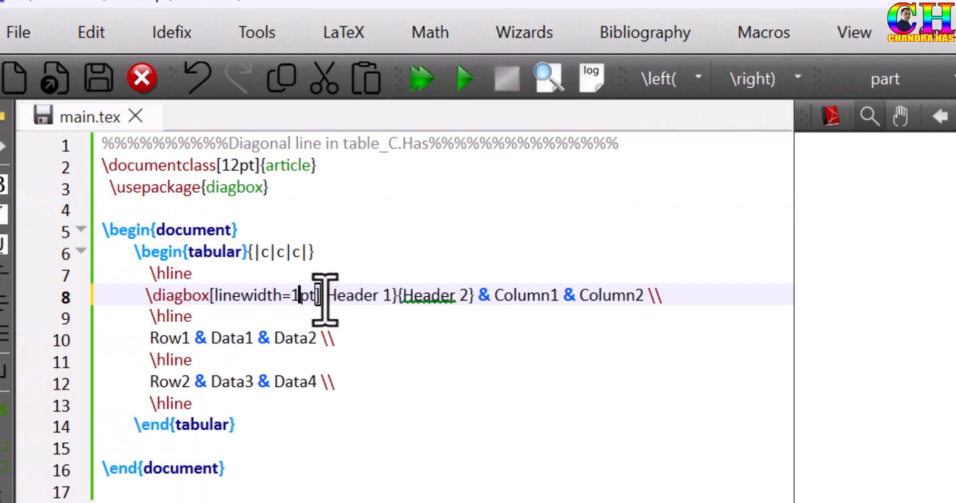
pyautogui.write(',')
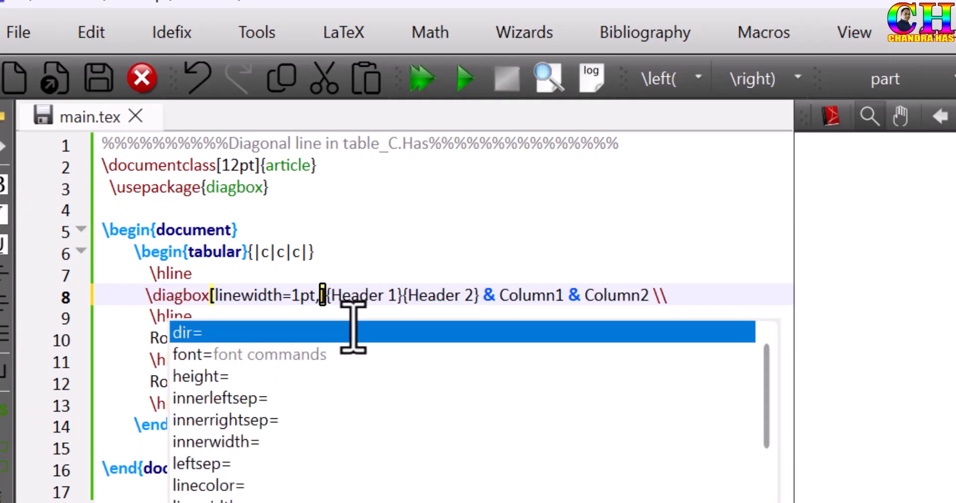
pyautogui.write('line')
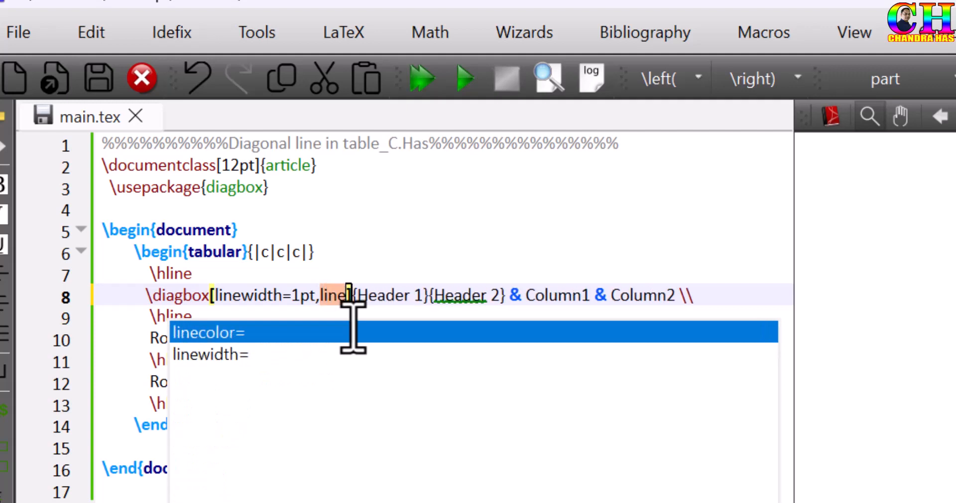
pyautogui.write('linecolor=red')
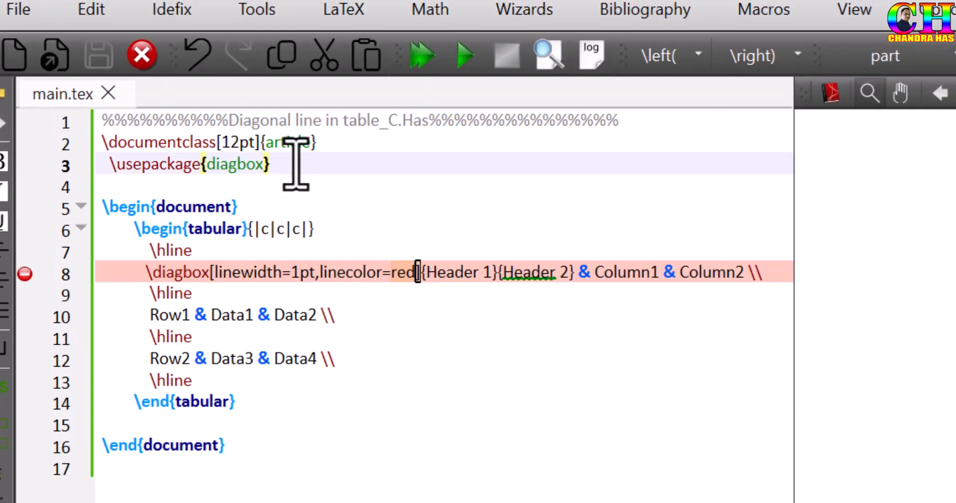
# - Load the xcolor package in the preamble and compile the document
pyautogui.write('\\usepackage{x')
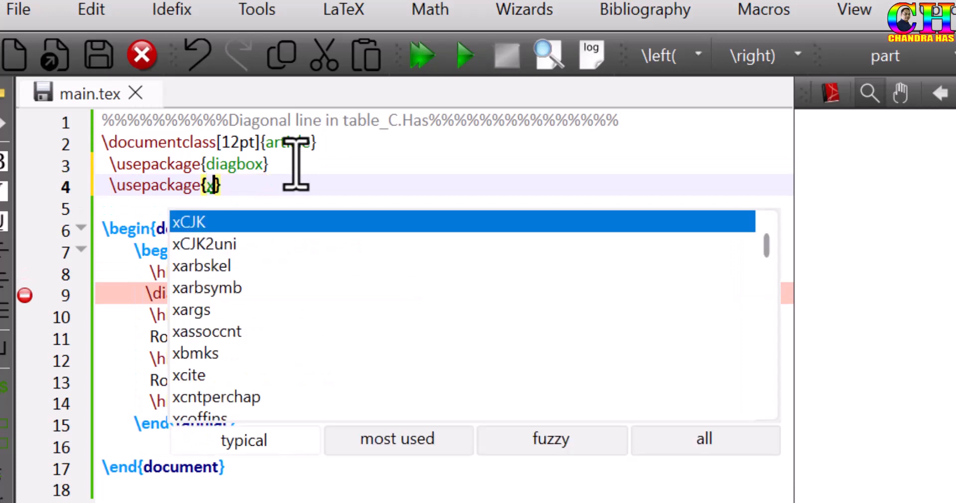
pyautogui.write('color')
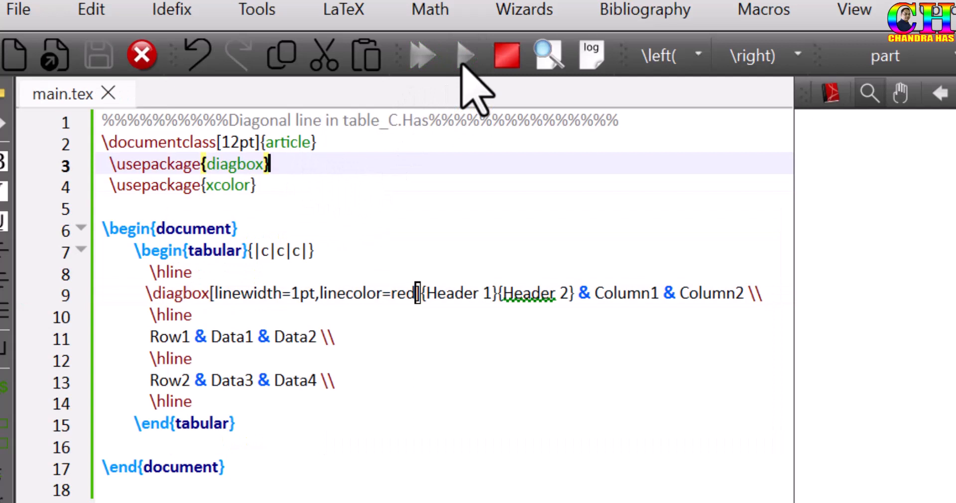
pyautogui.click(464, 55)
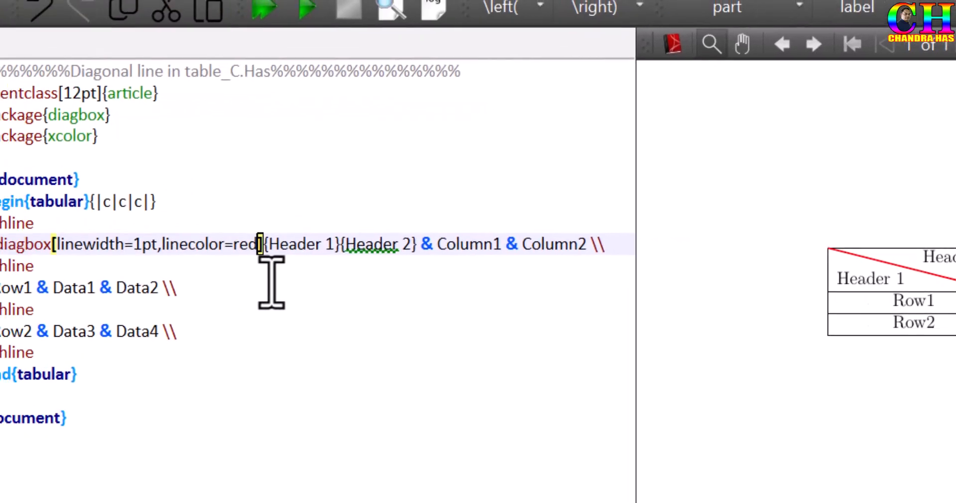
# - Add a 3cm size option to the diagbox, preview it, then rebuild at 2cm height
pyautogui.write(',w')
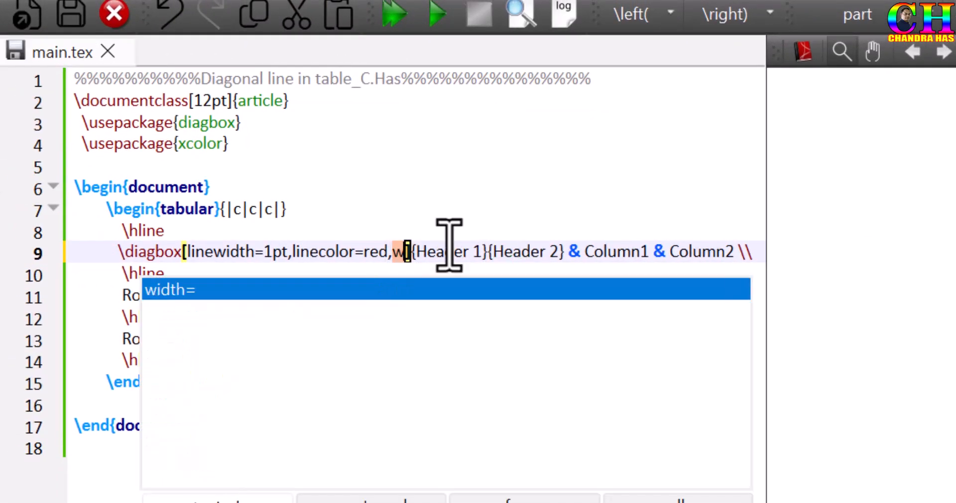
pyautogui.write('width=5cm,height=')
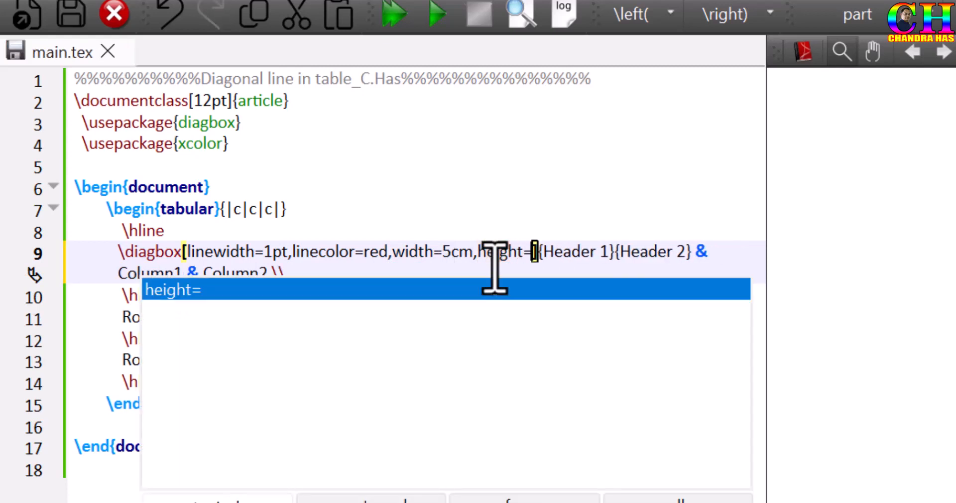
pyautogui.write('3cm')
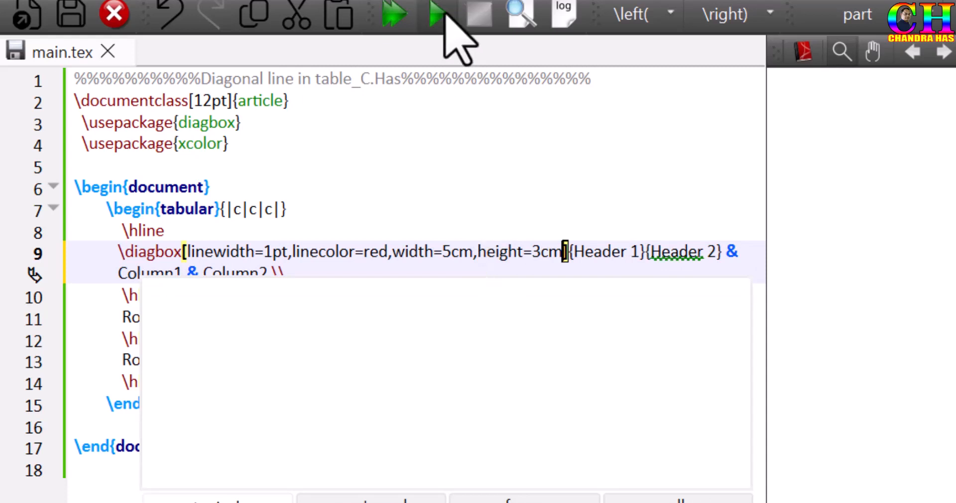
pyautogui.click(435, 14)
pyautogui.write('2')
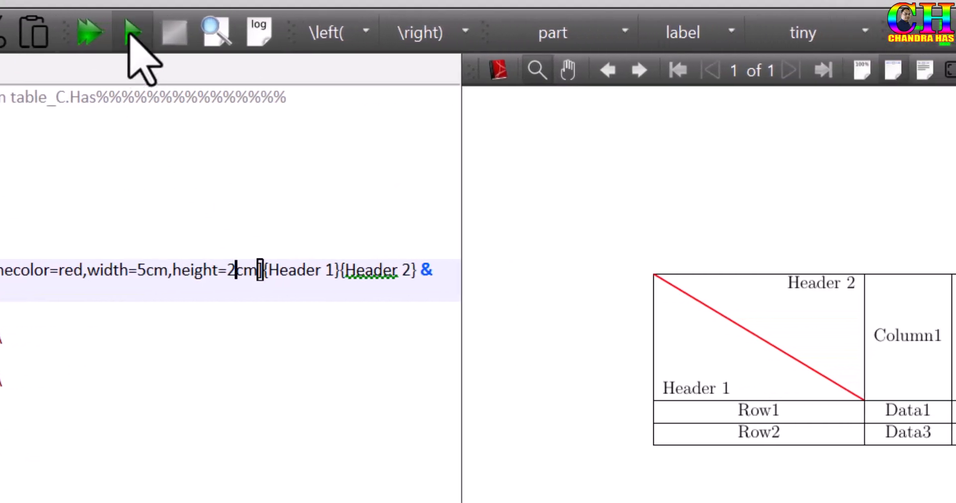
pyautogui.click(132, 32)
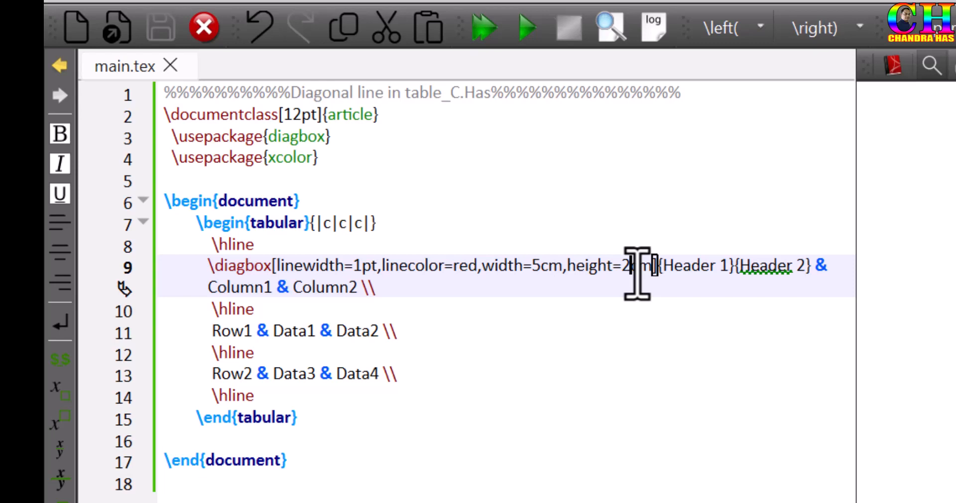
# - Add innerleftsep=5mm and innerrightsep=5mm to the diagbox options, recompiling the preview
pyautogui.write(',')
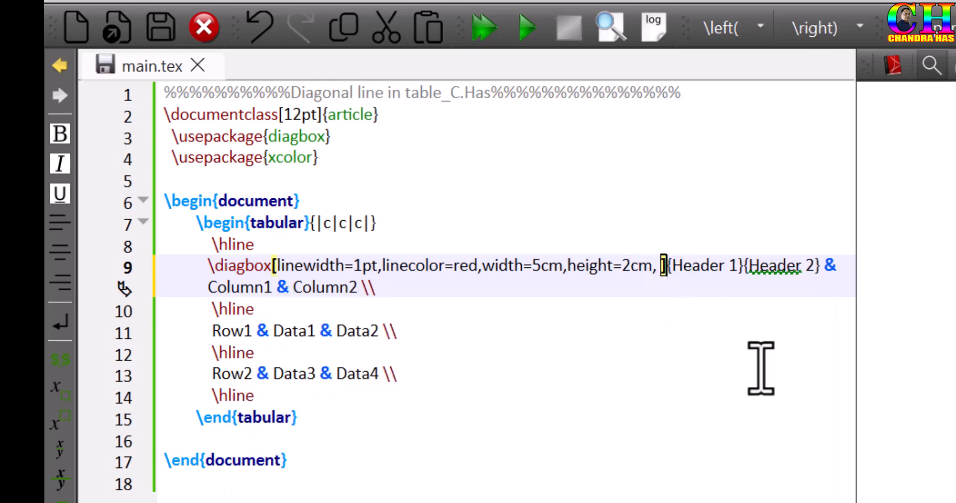
pyautogui.write('innerleftsep=')
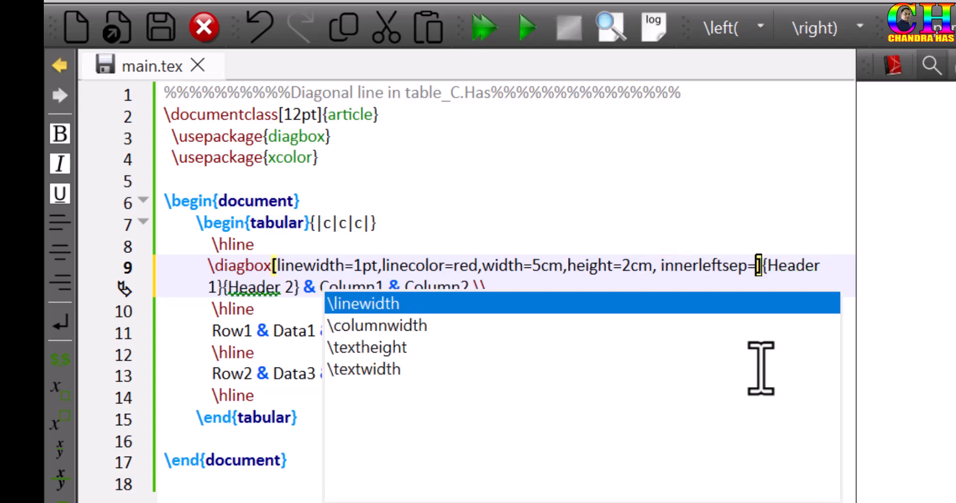
pyautogui.write('5')
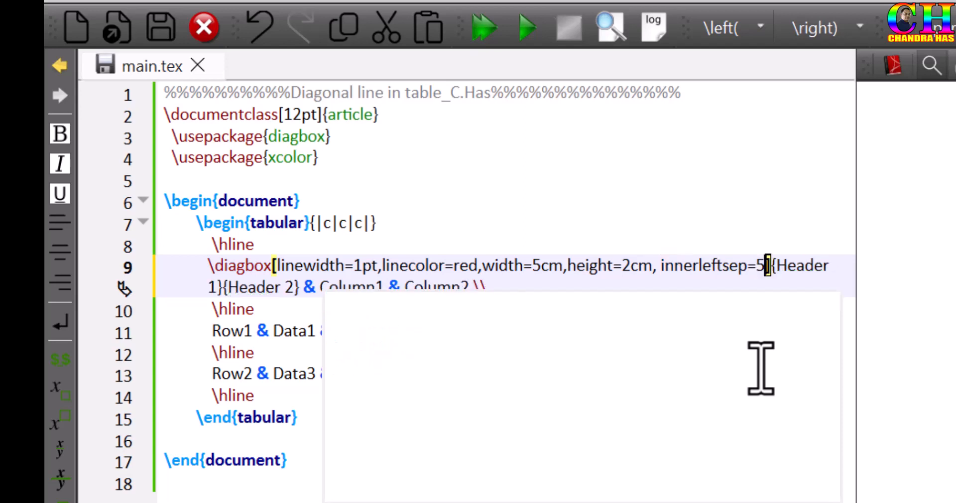
pyautogui.write('mm')
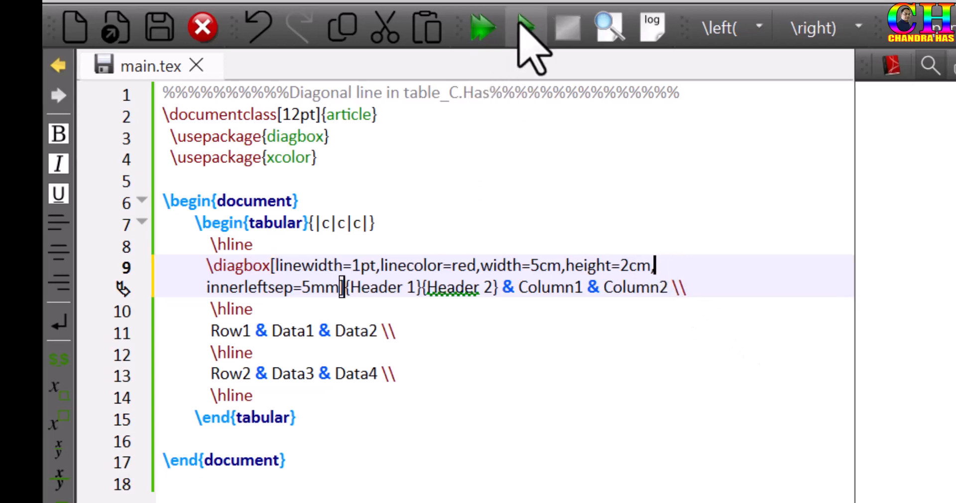
pyautogui.click(484, 26)
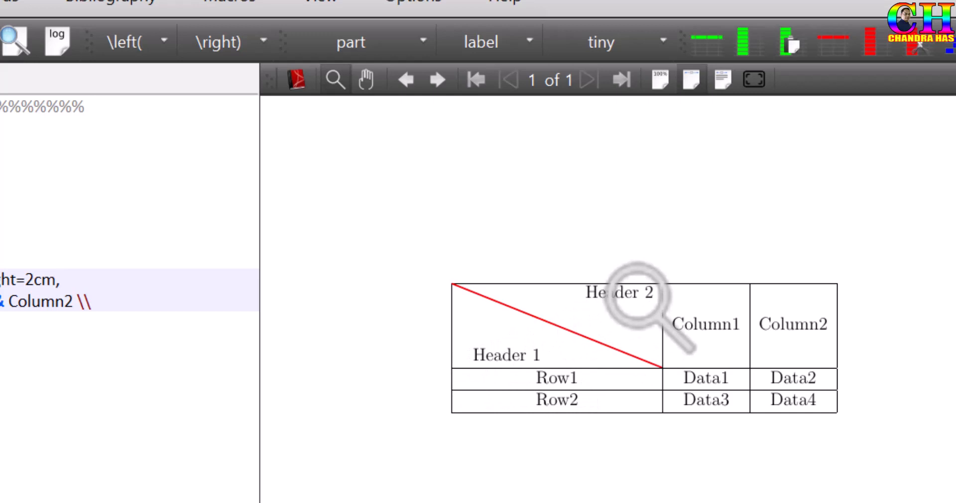
pyautogui.moveTo(621, 305)
pyautogui.write(', inn')
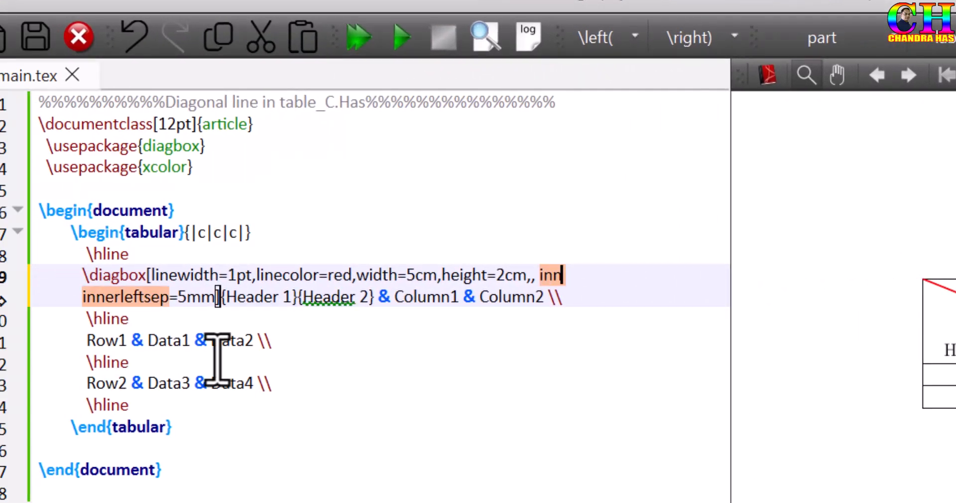
pyautogui.write('errightsep=5mm,')
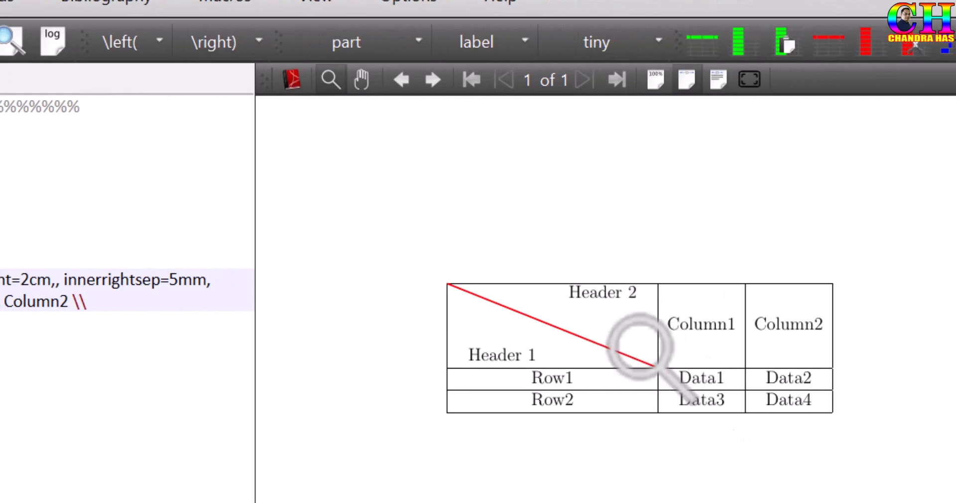
pyautogui.moveTo(579, 359)
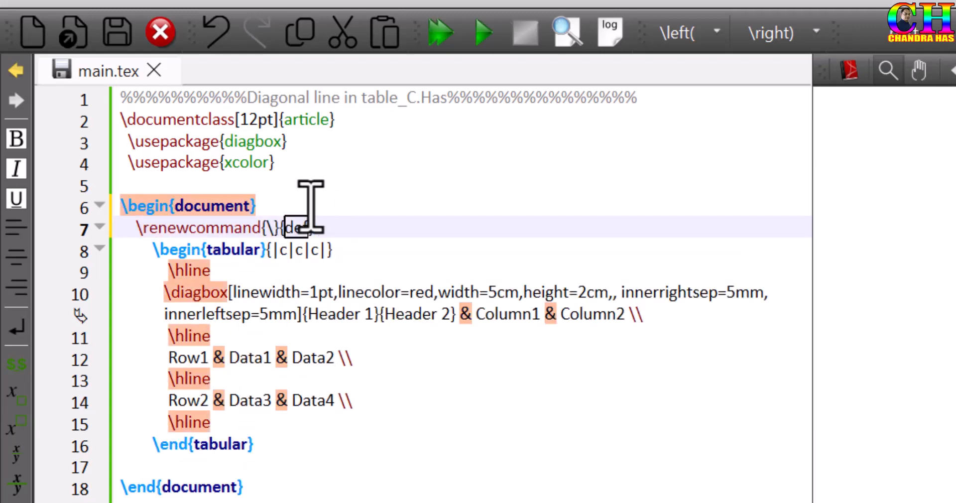
# - Insert \renewcommand{\arraystretch}{1.5} after \begin{document} and compile
pyautogui.write('arraystretch}{def}')
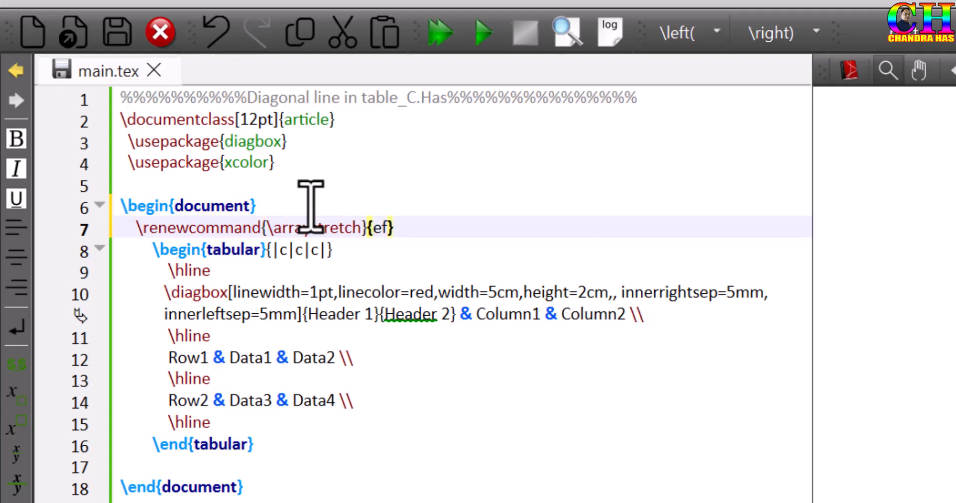
pyautogui.write('1.5')
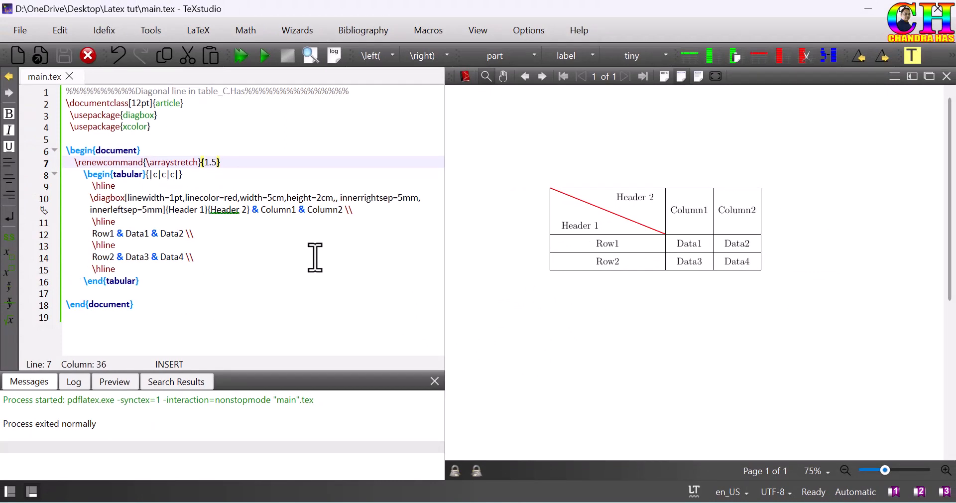
pyautogui.moveTo(319, 265)
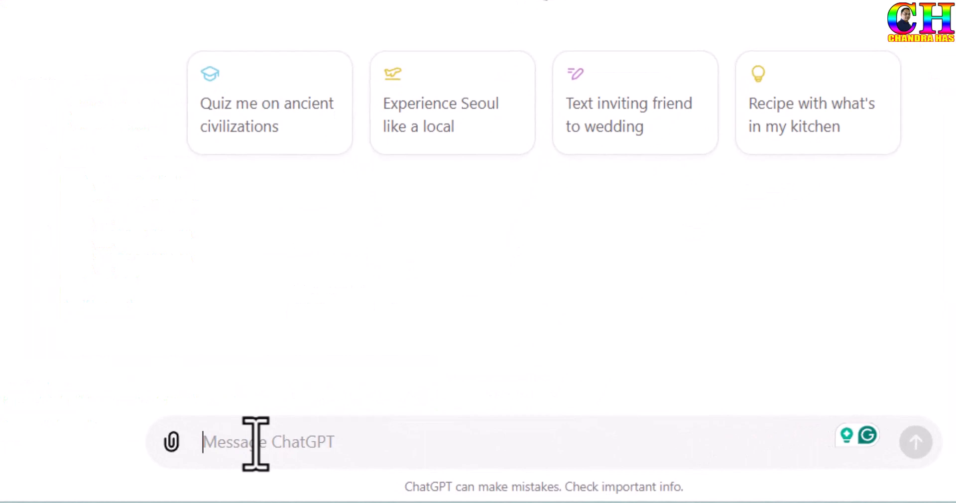
# - Ask ChatGPT for an example LaTeX table with a diagonally split cell and copy its code
pyautogui.write('provide an')
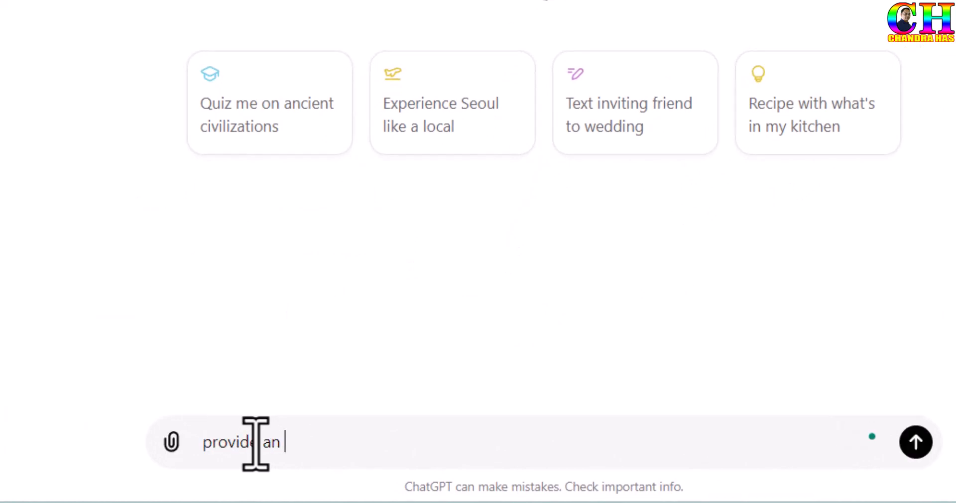
pyautogui.write('example of latex table in which first cell of first column is')
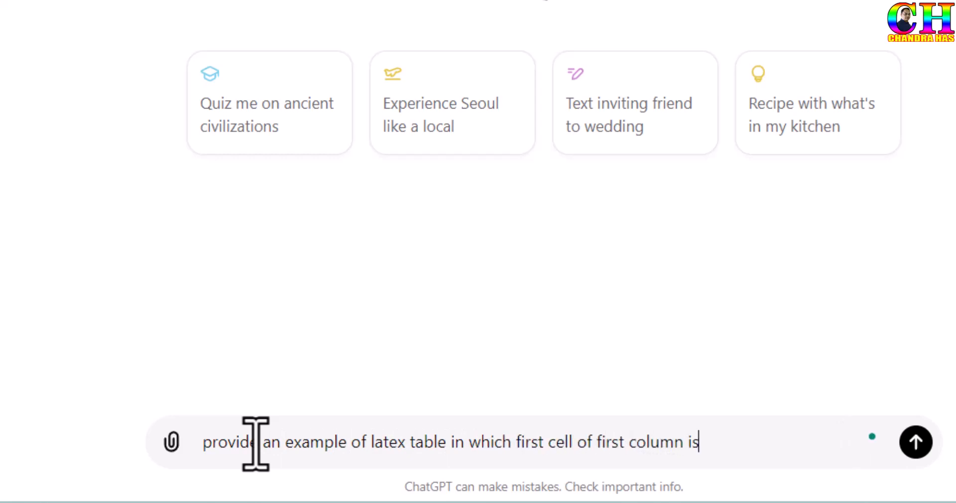
pyautogui.write('diagonally split')
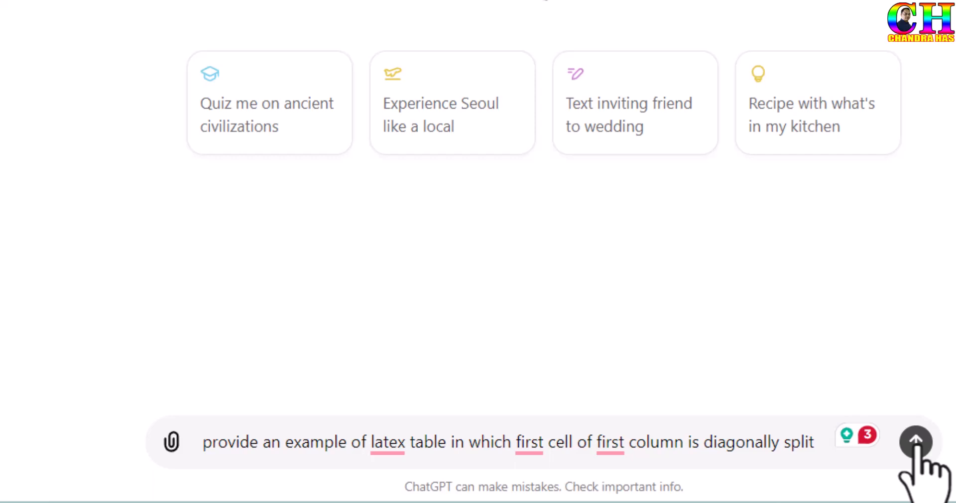
pyautogui.click(914, 442)
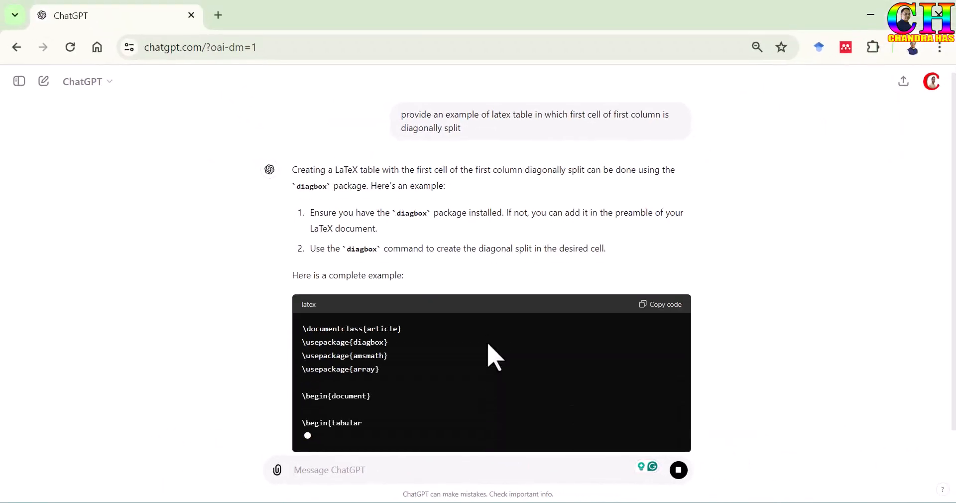
pyautogui.scroll(-3)
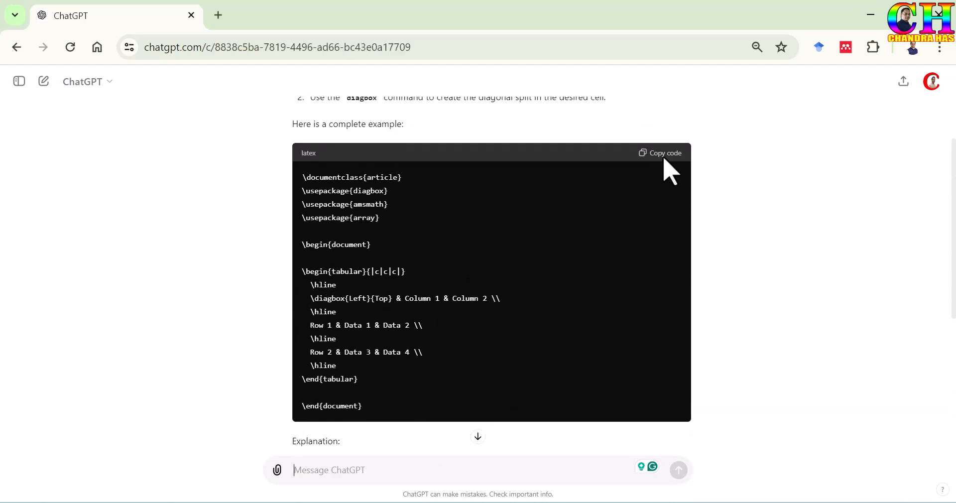
pyautogui.click(660, 153)
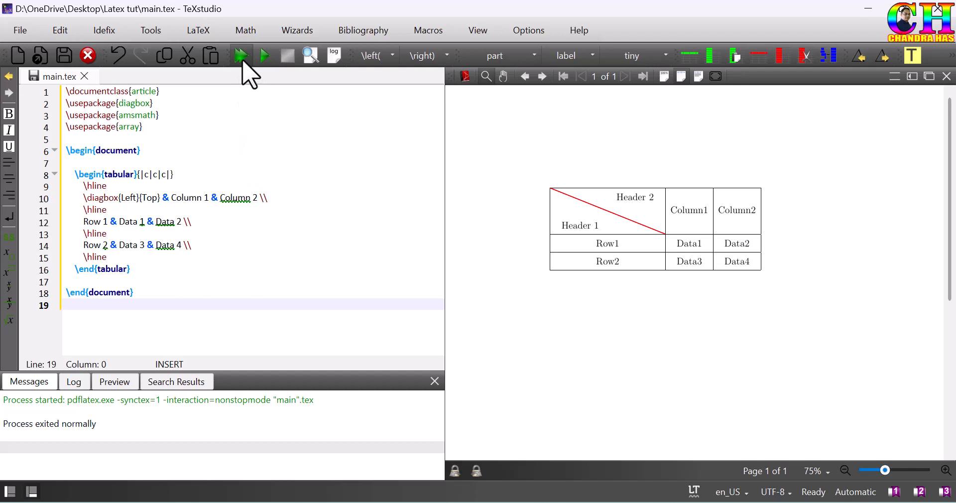
# - Compile the pasted ChatGPT \diagbox{Left}{Top} example table
pyautogui.click(239, 56)
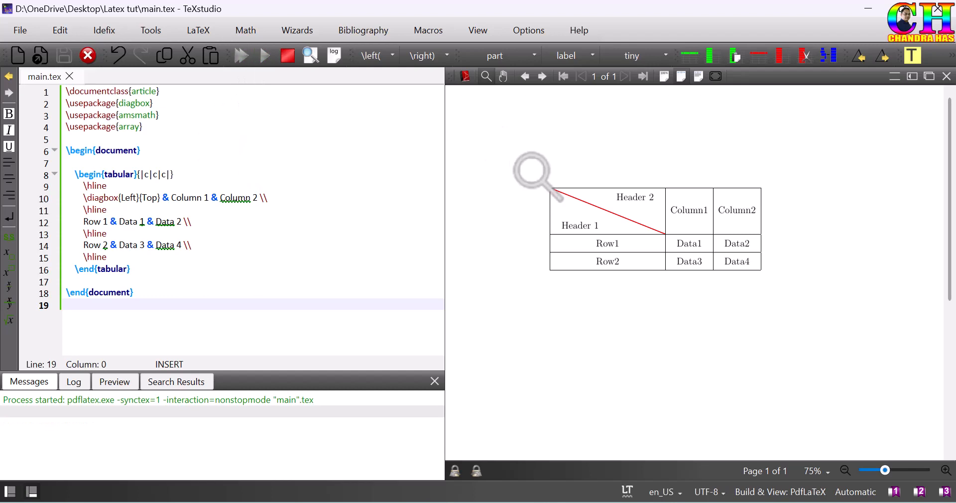